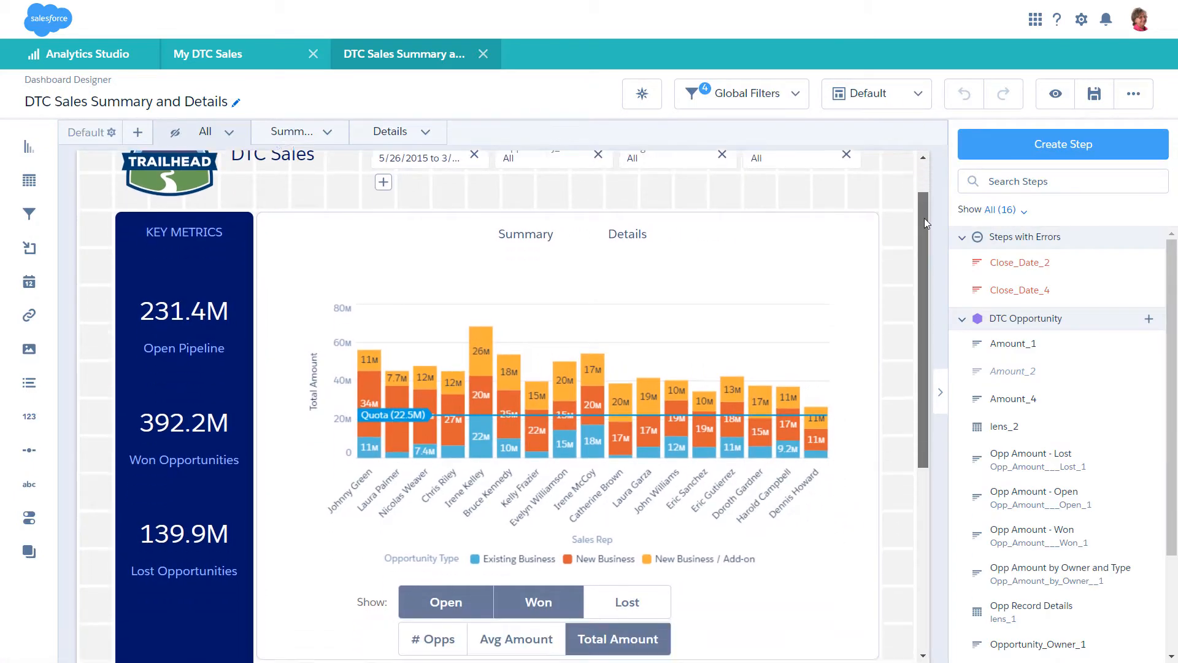
From the empty Toggle widget, choose Change Dataset and start a static step with custom values
scroll(down, 3)
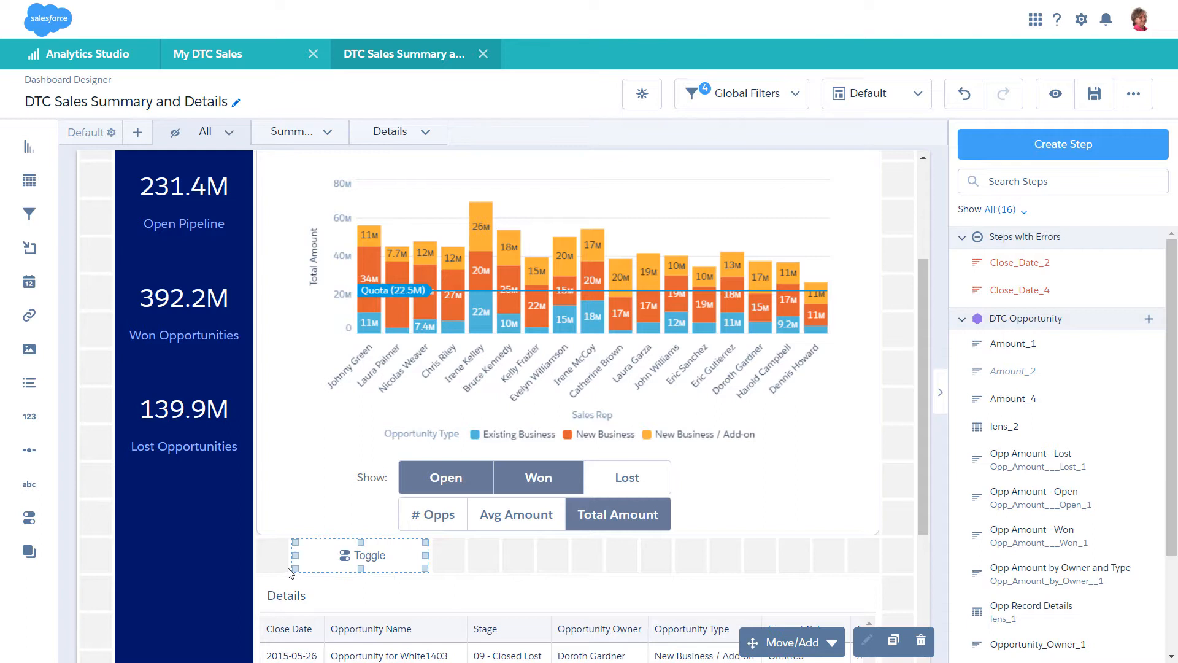
mouse_move(342, 569)
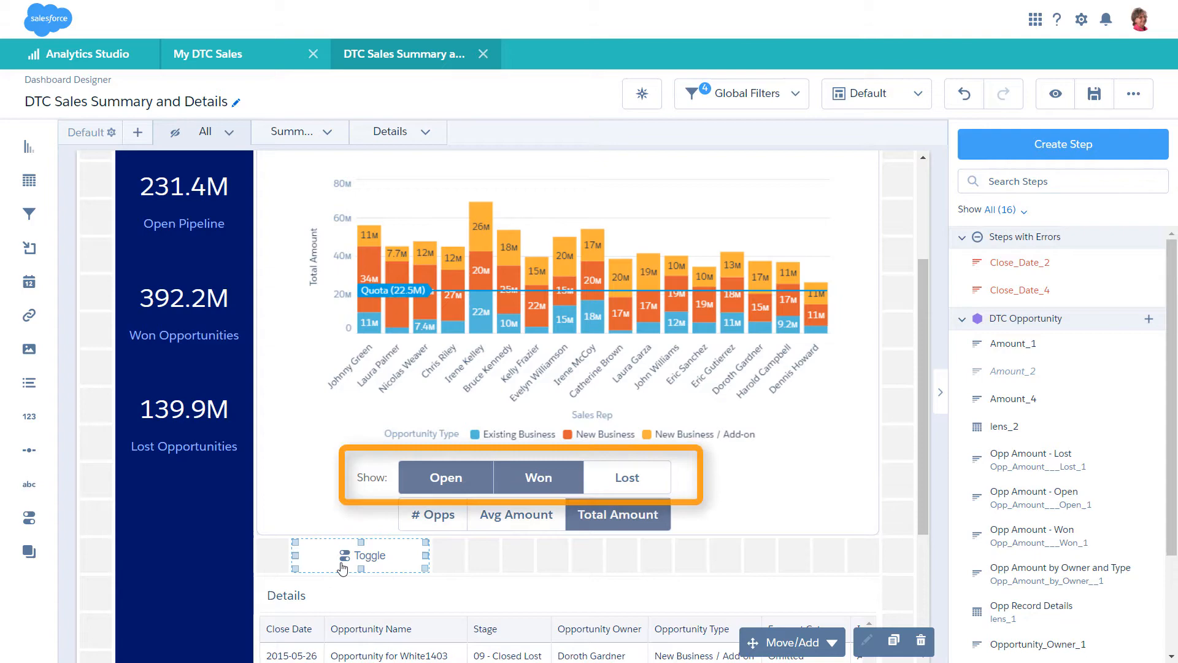
click(360, 555)
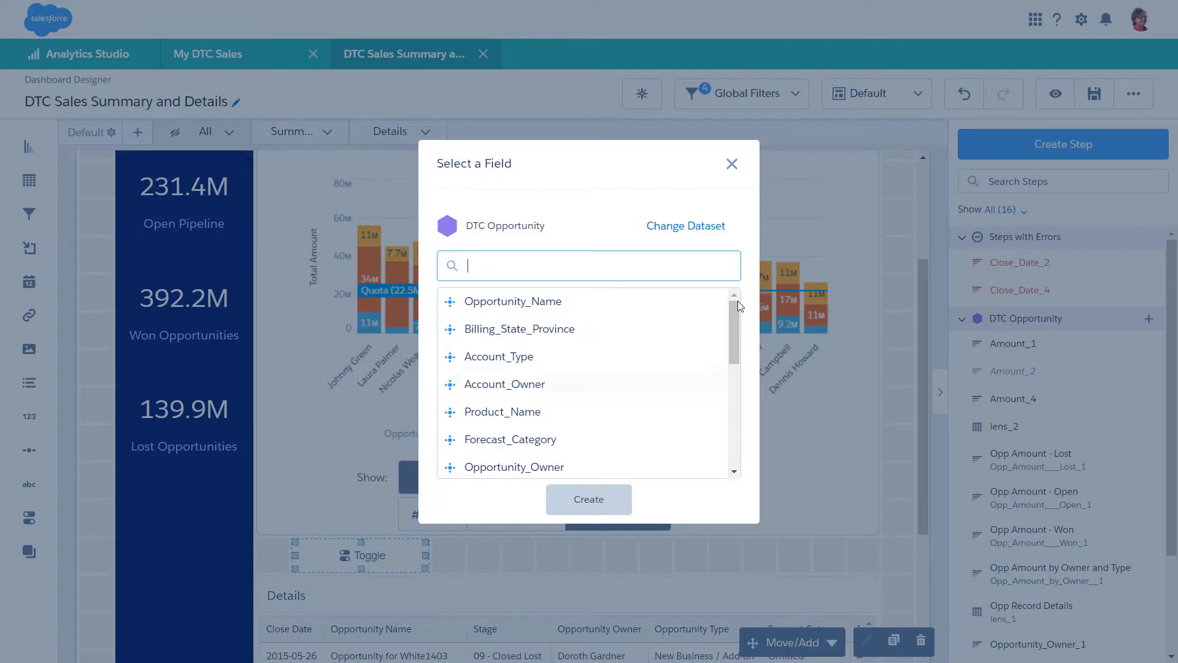
click(685, 225)
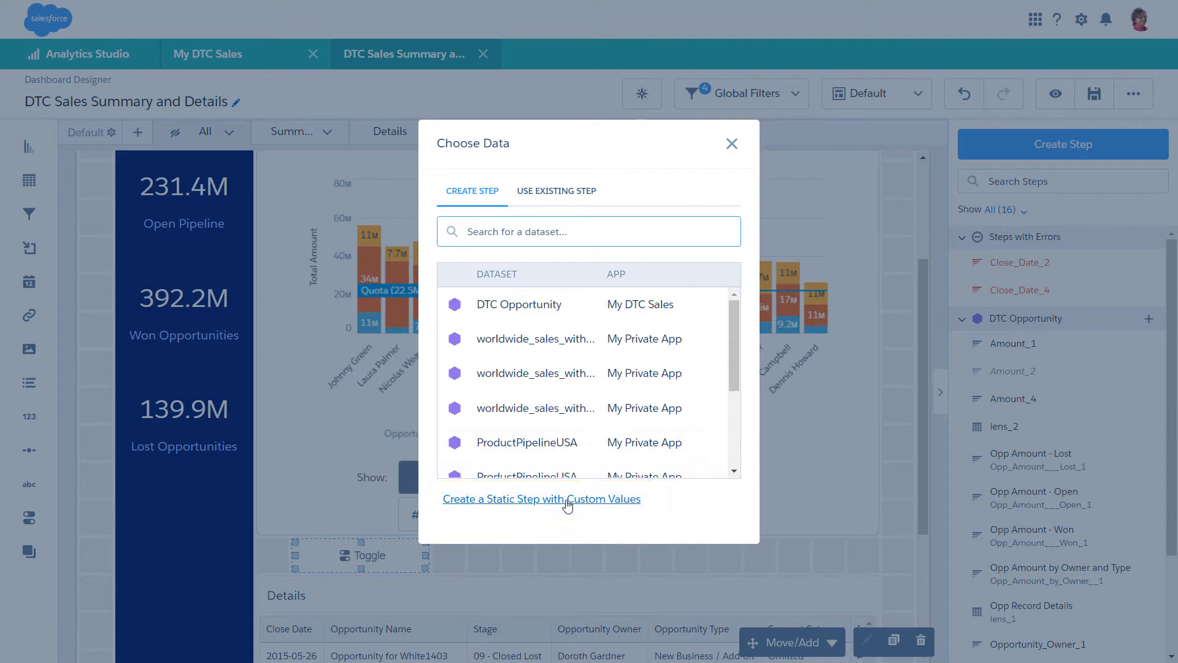
click(541, 498)
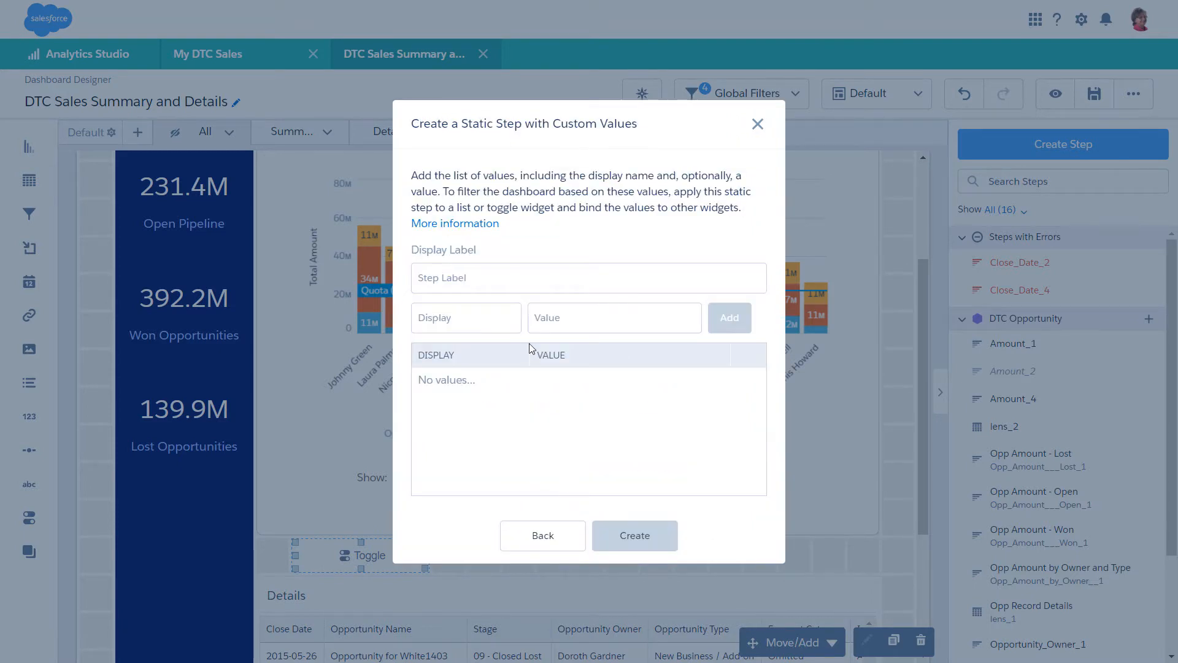
Label the static step 'Opportunity Status' and add the Open/open display-value pair to its list
text(Opportunity Status)
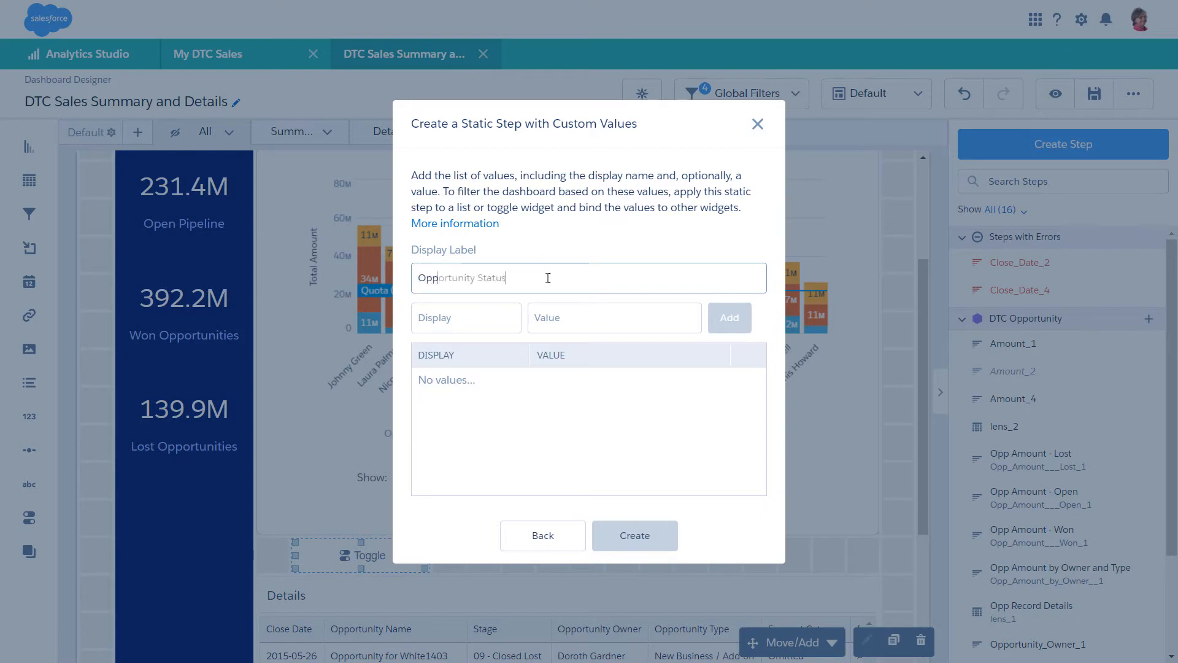
click(466, 316)
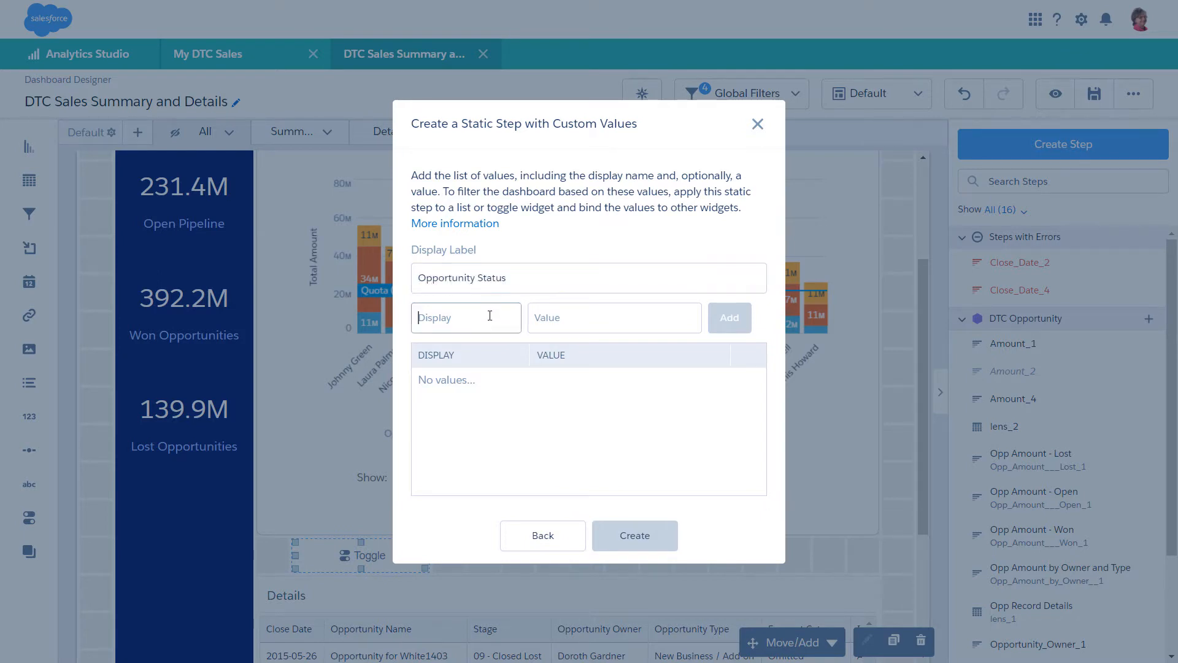
text(Ope)
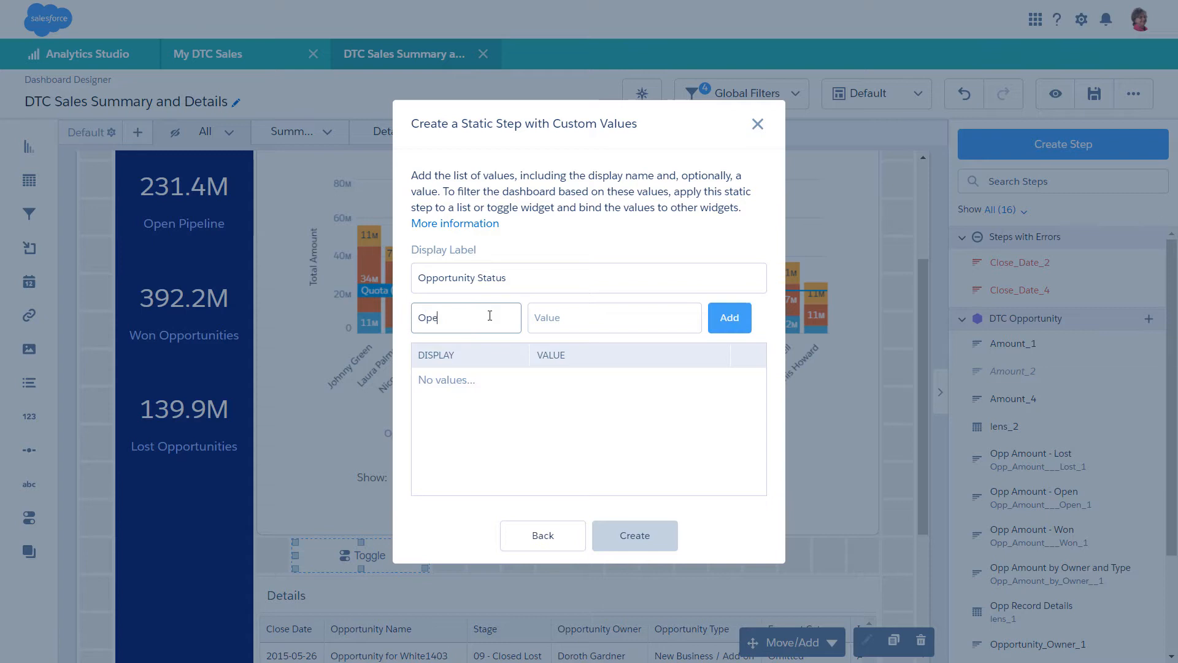
text(ope)
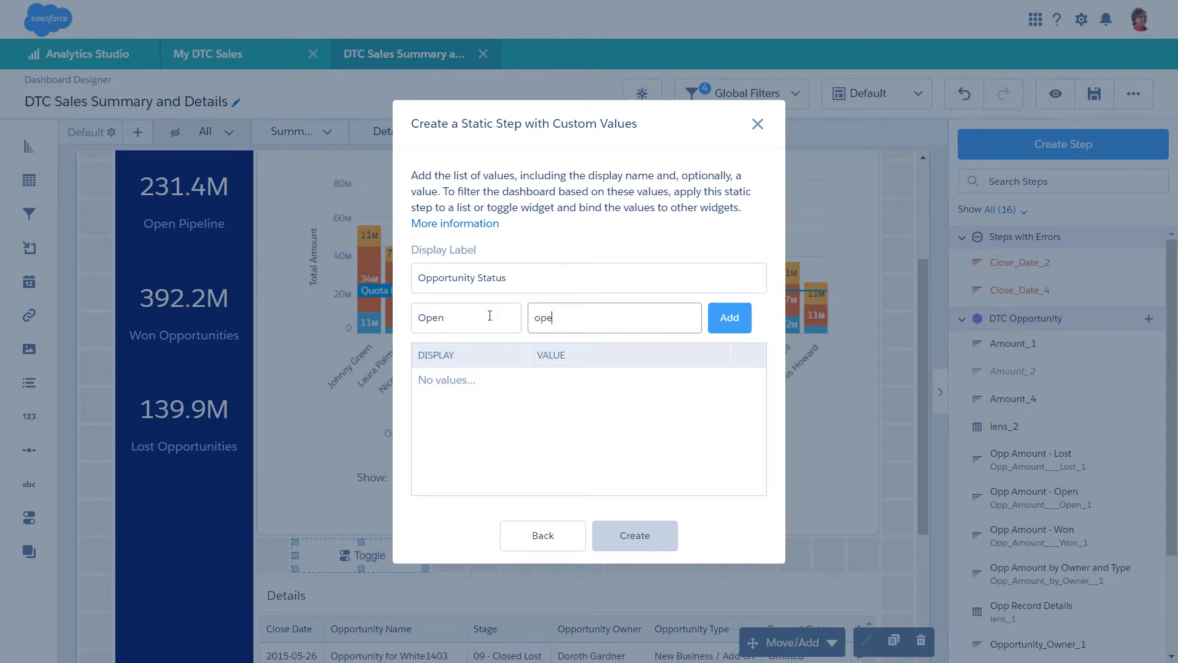
text(n)
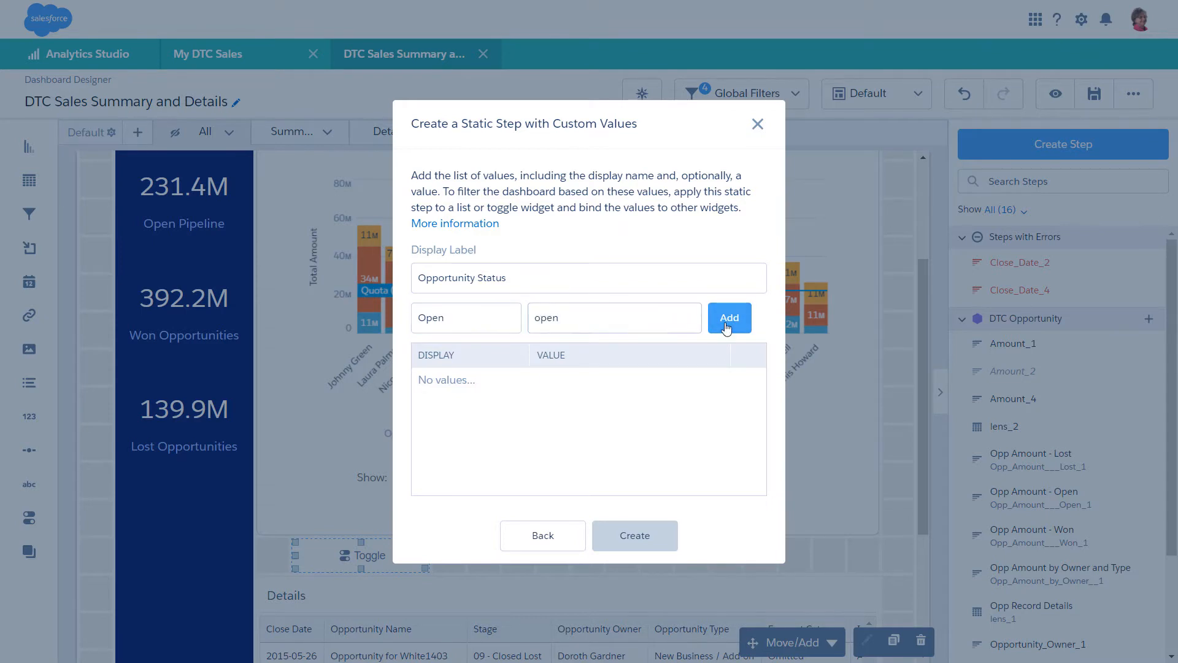
click(728, 317)
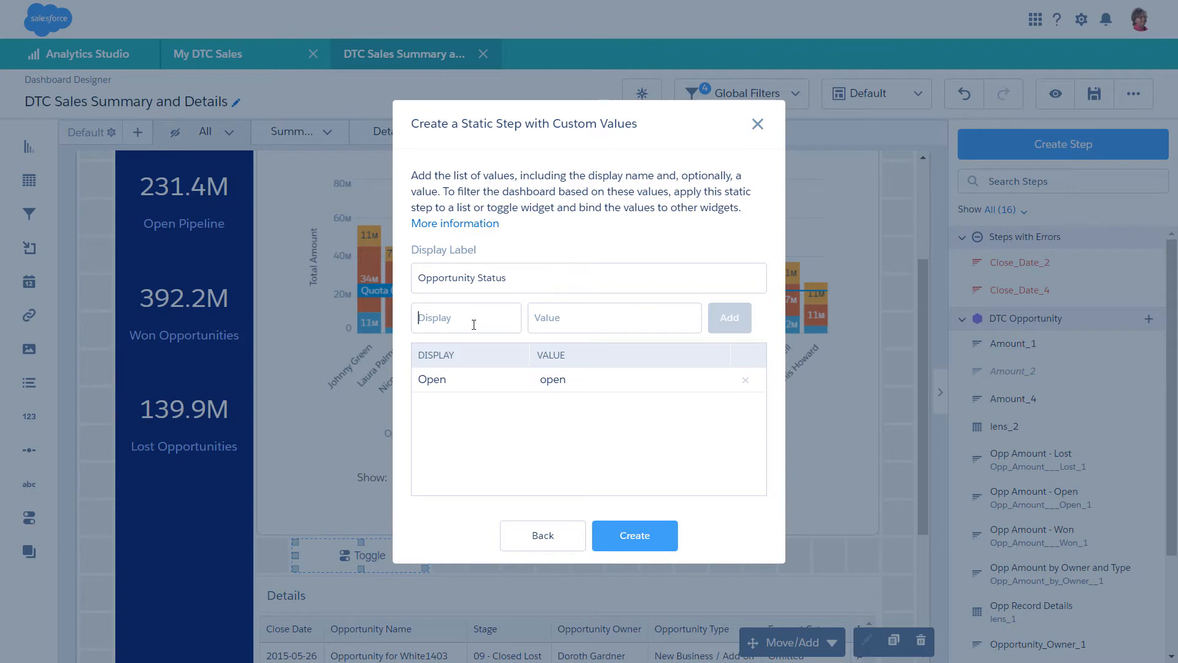
click(728, 317)
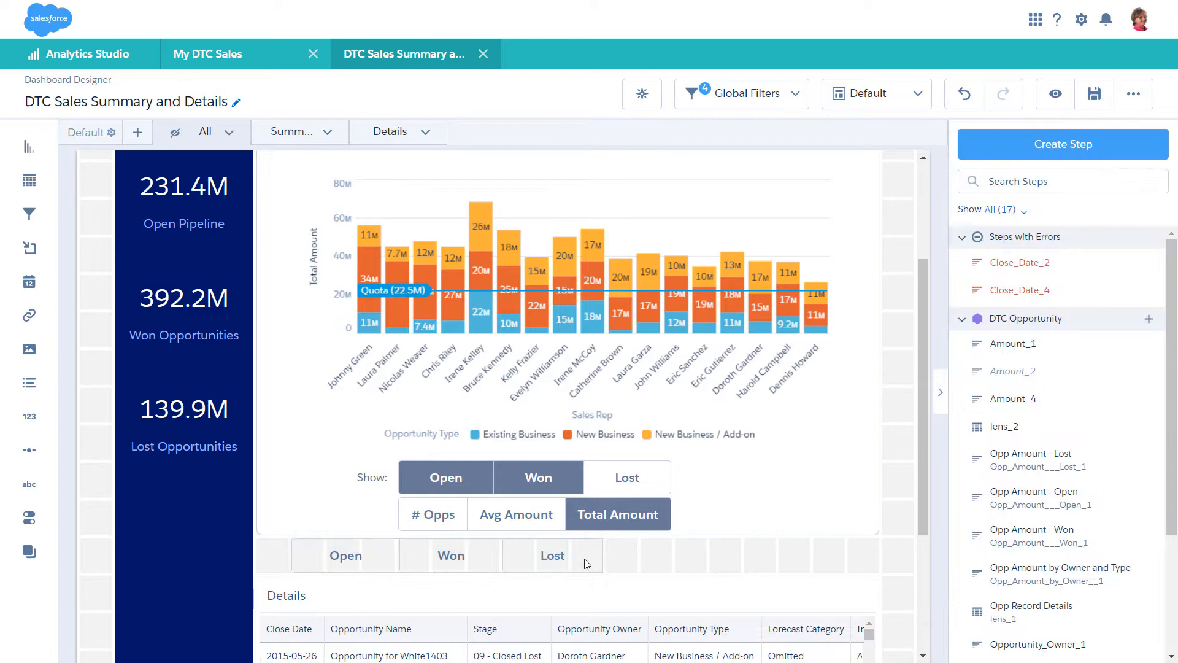
mouse_move(647, 567)
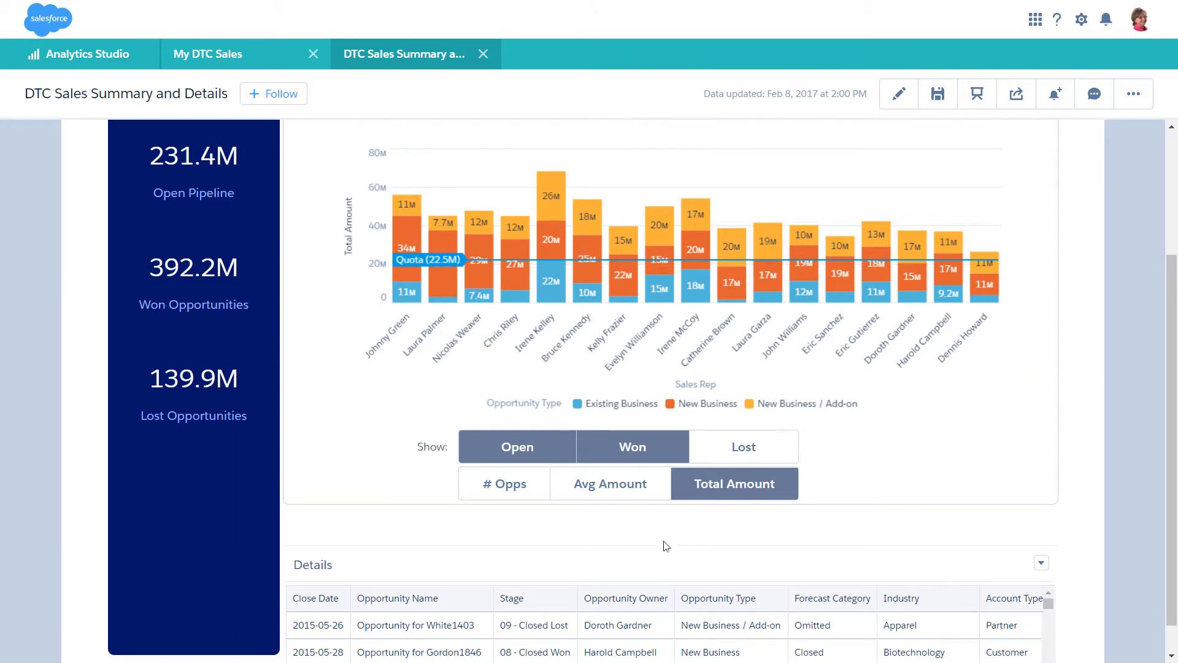
Test the toggle by deselecting Open and Won and showing only Lost opportunities
click(631, 446)
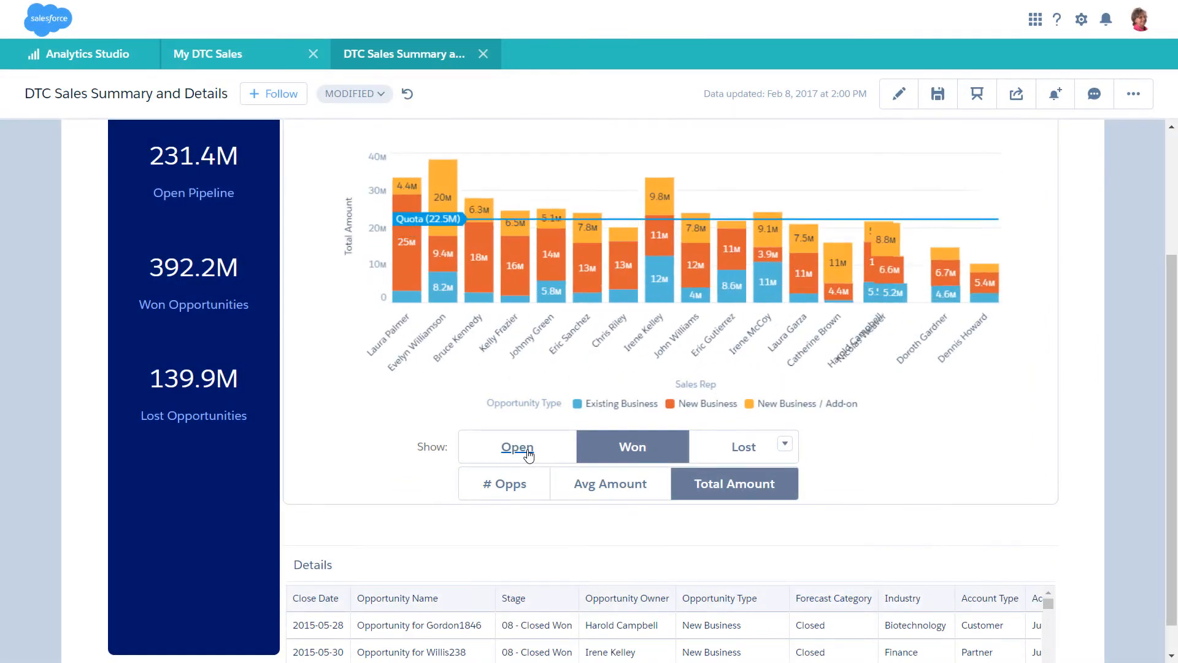
click(632, 447)
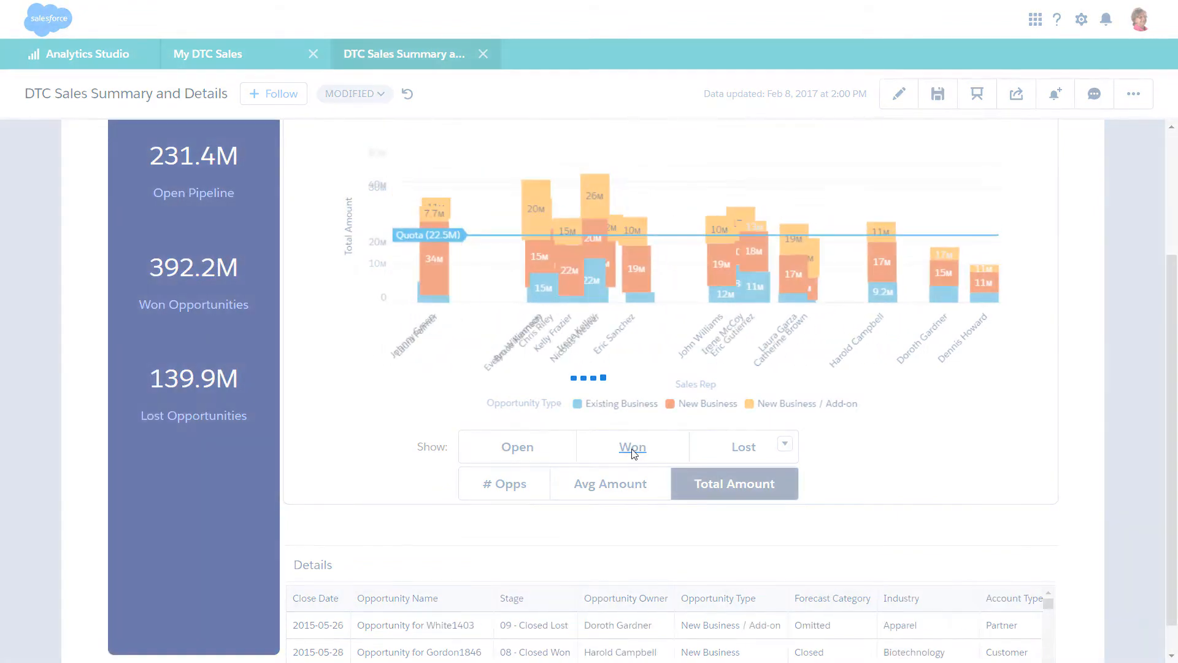
click(742, 447)
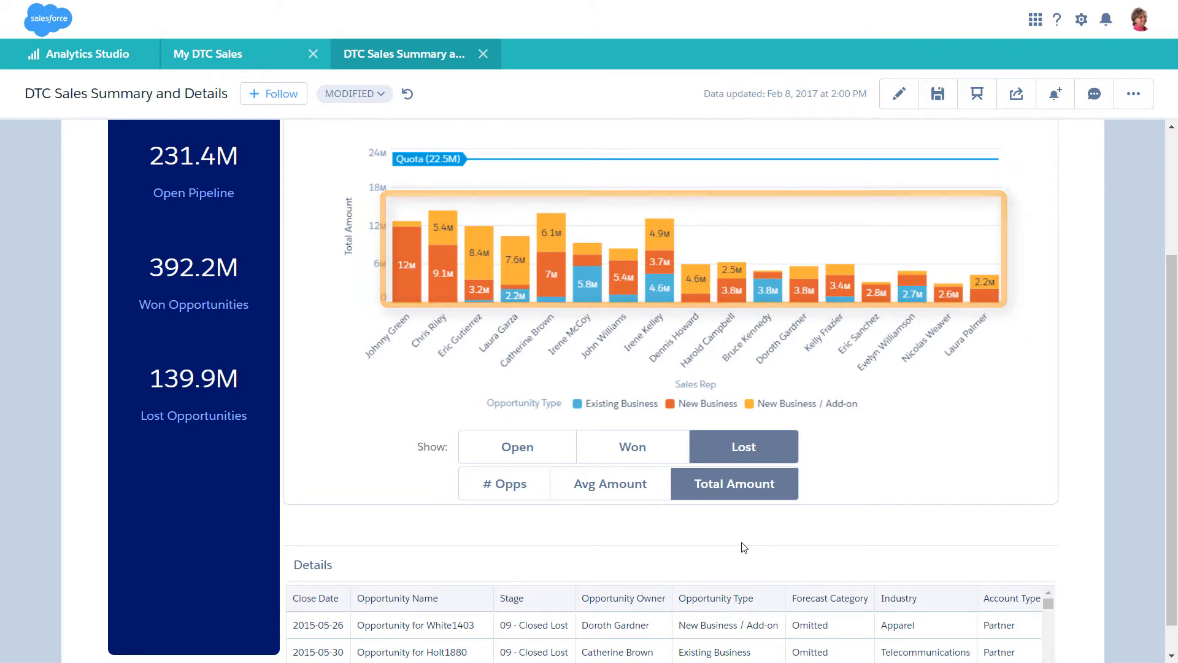
click(660, 251)
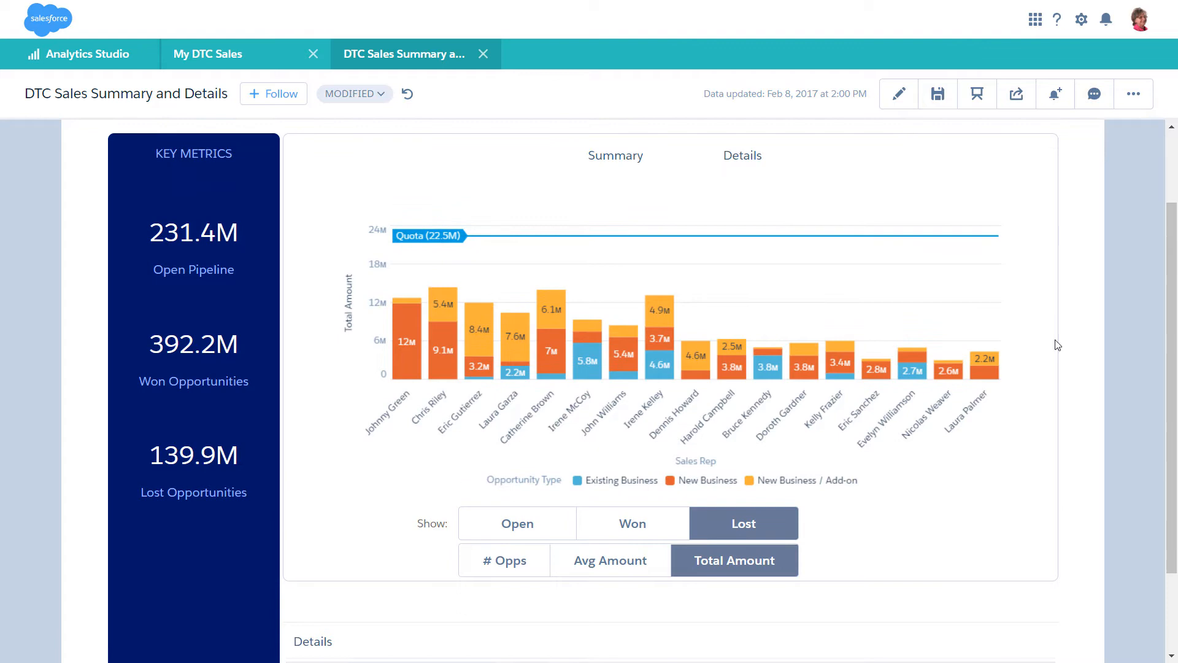
Explore the sales-rep amount chart as a new lens from its widget actions menu
click(1000, 226)
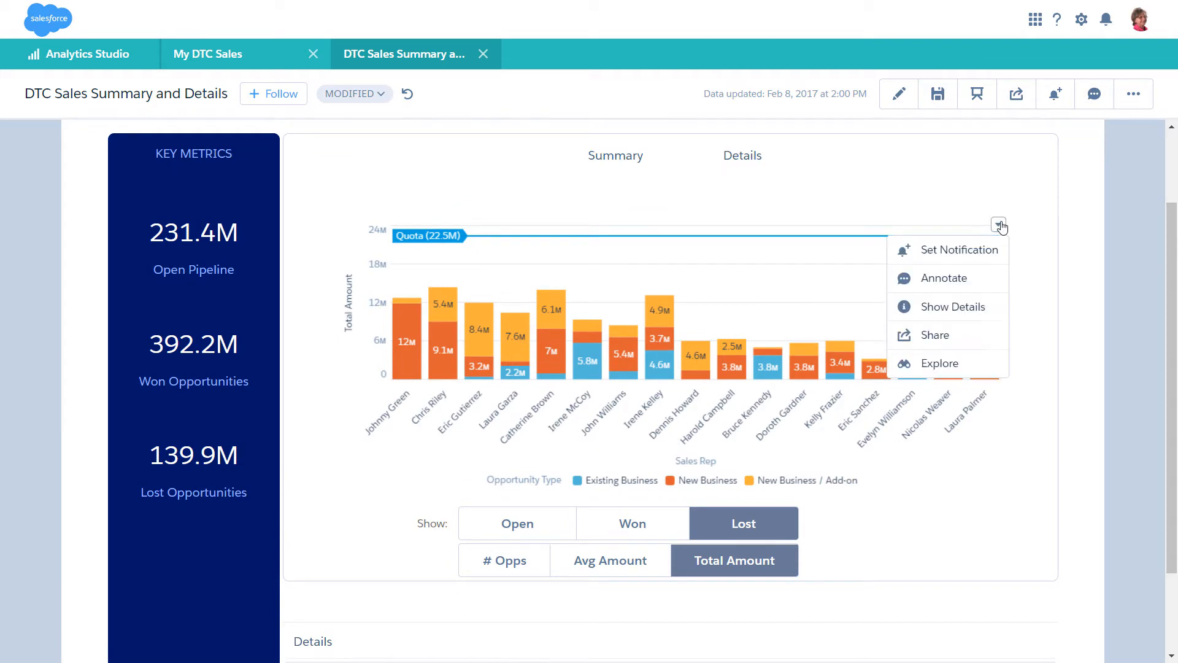
click(938, 363)
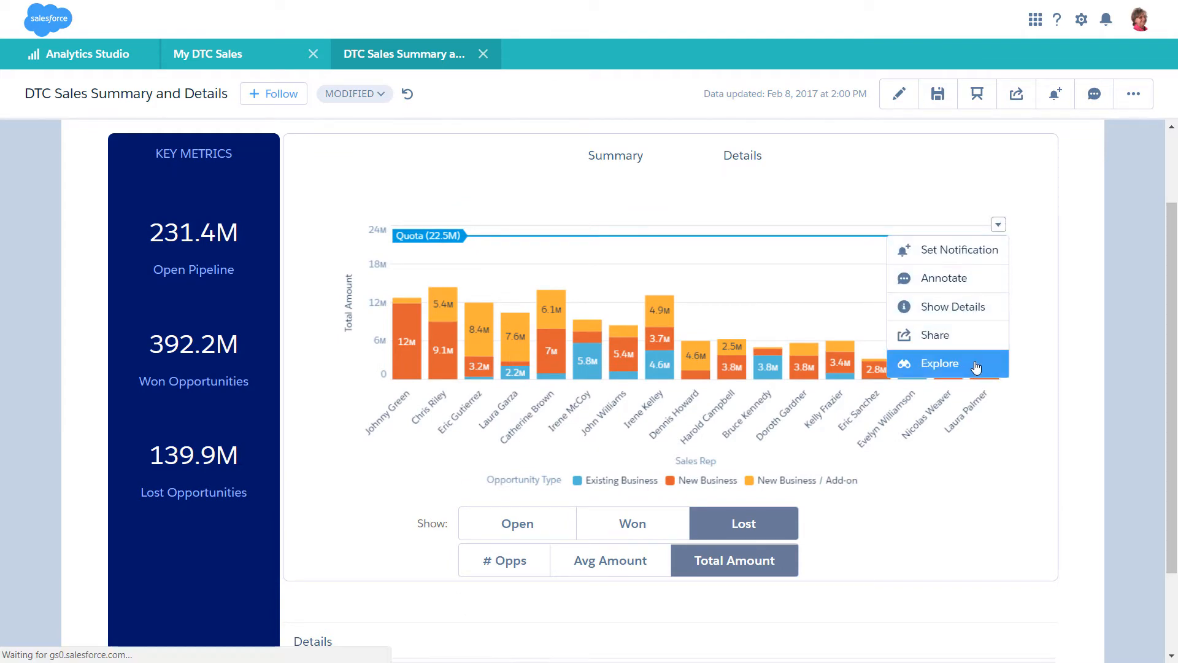
click(939, 364)
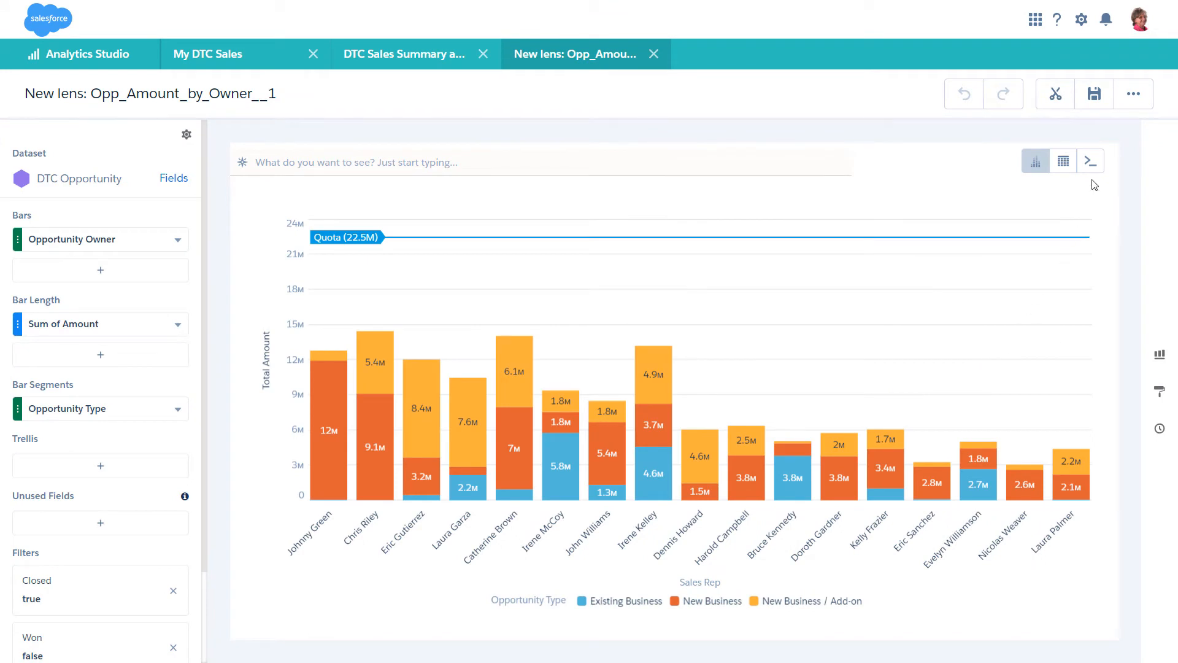
Create a new step on the DTC Opportunity dataset showing a 671-row count
click(1090, 160)
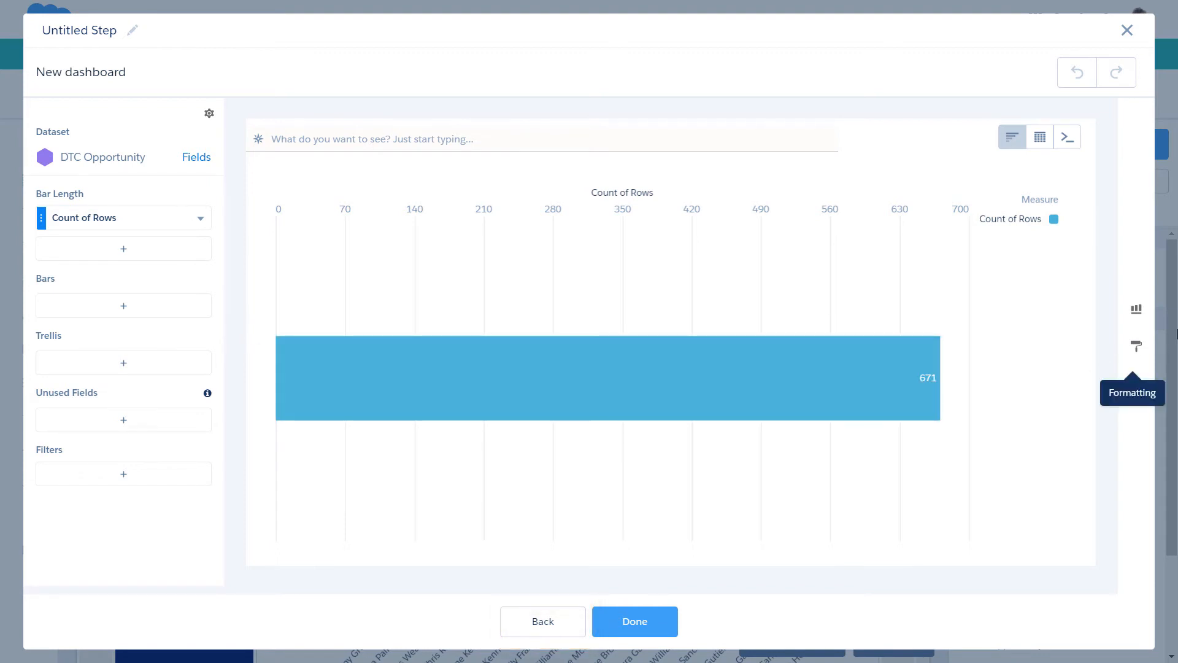
Change the step's chart type to Column and start adding a grouping field under Bars
click(1136, 309)
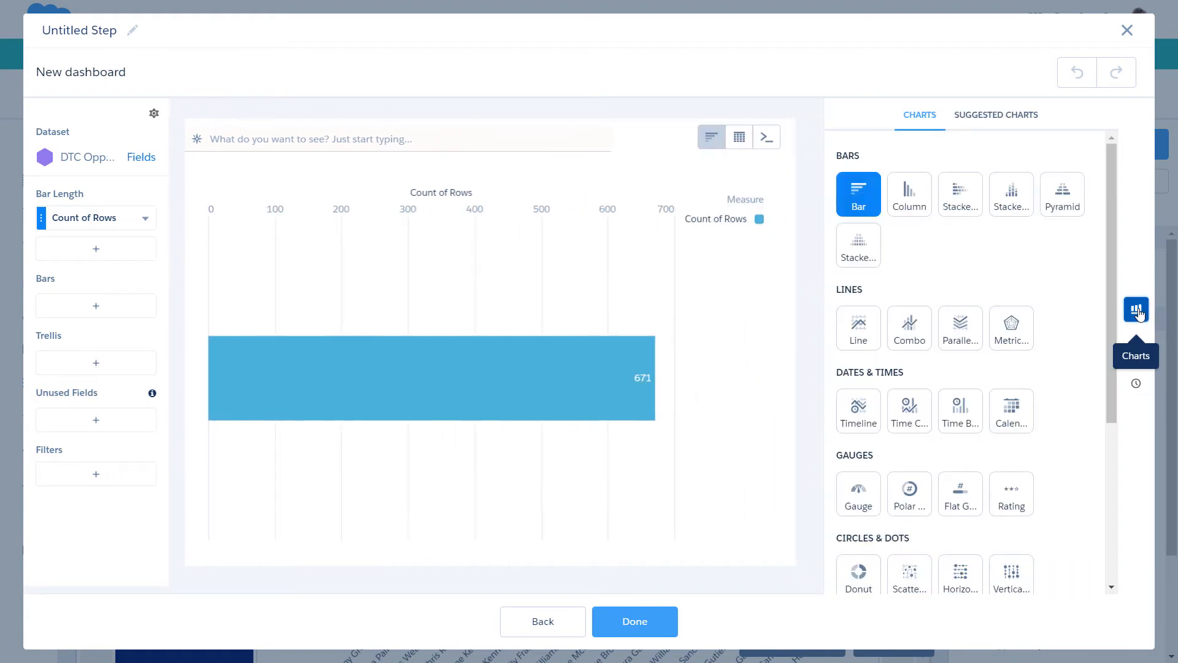
click(908, 194)
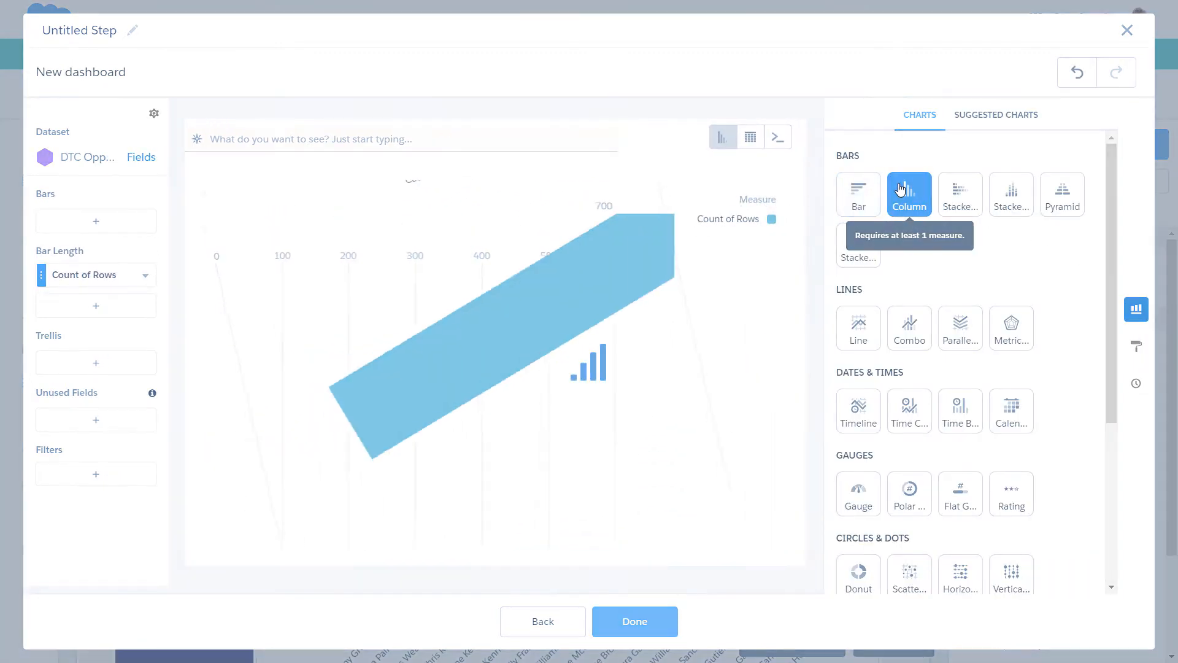
click(908, 193)
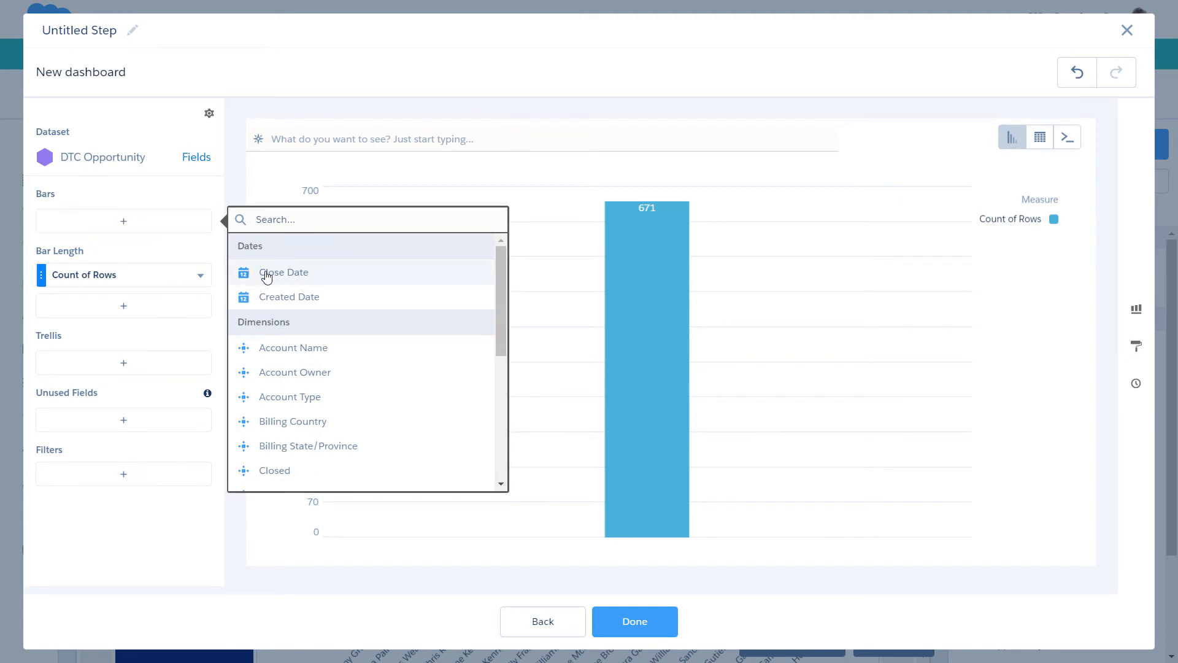
Group columns by Close Date Year-Month and measure Sum of Amount instead of row count
click(284, 272)
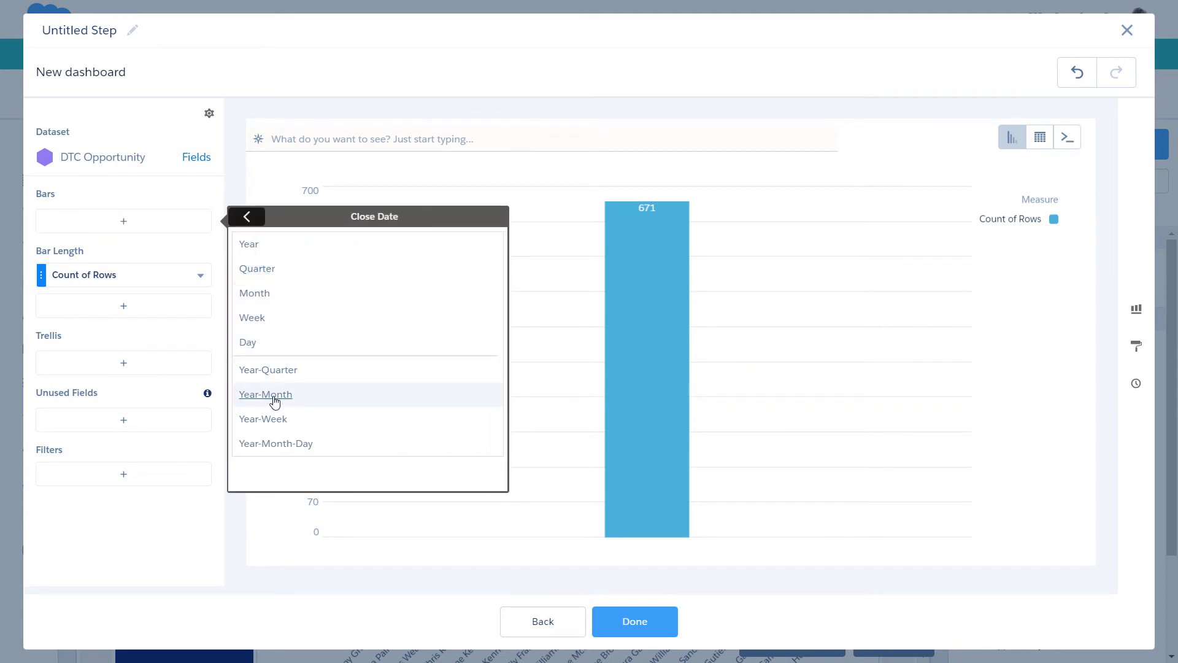
click(265, 394)
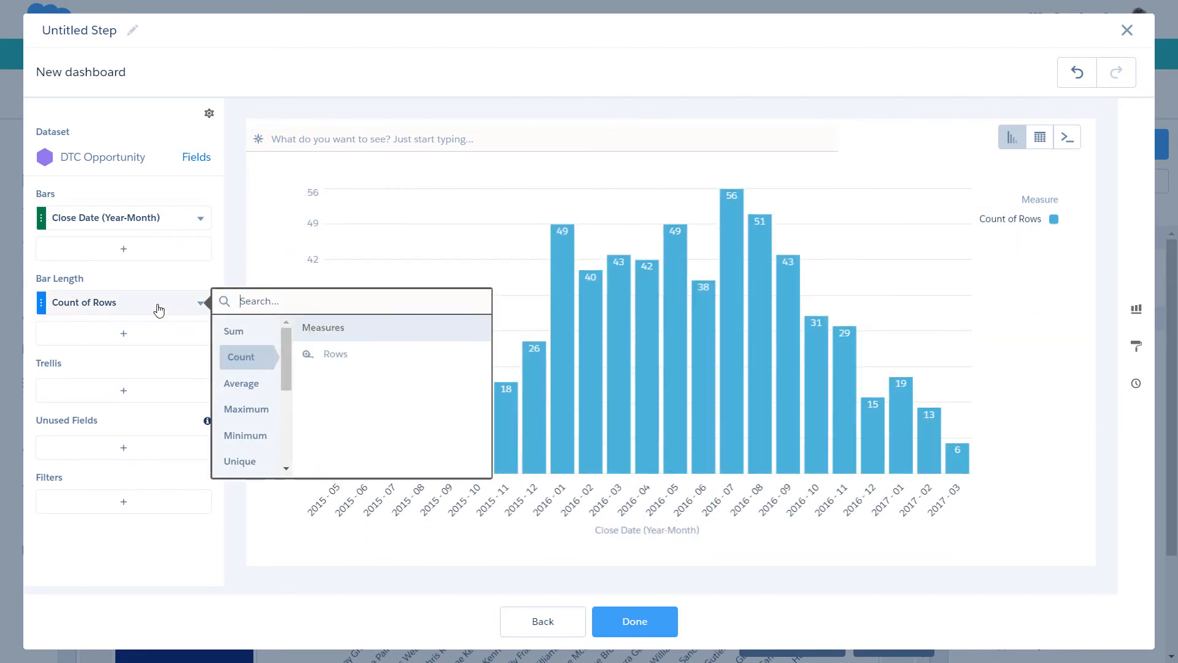
mouse_move(233, 332)
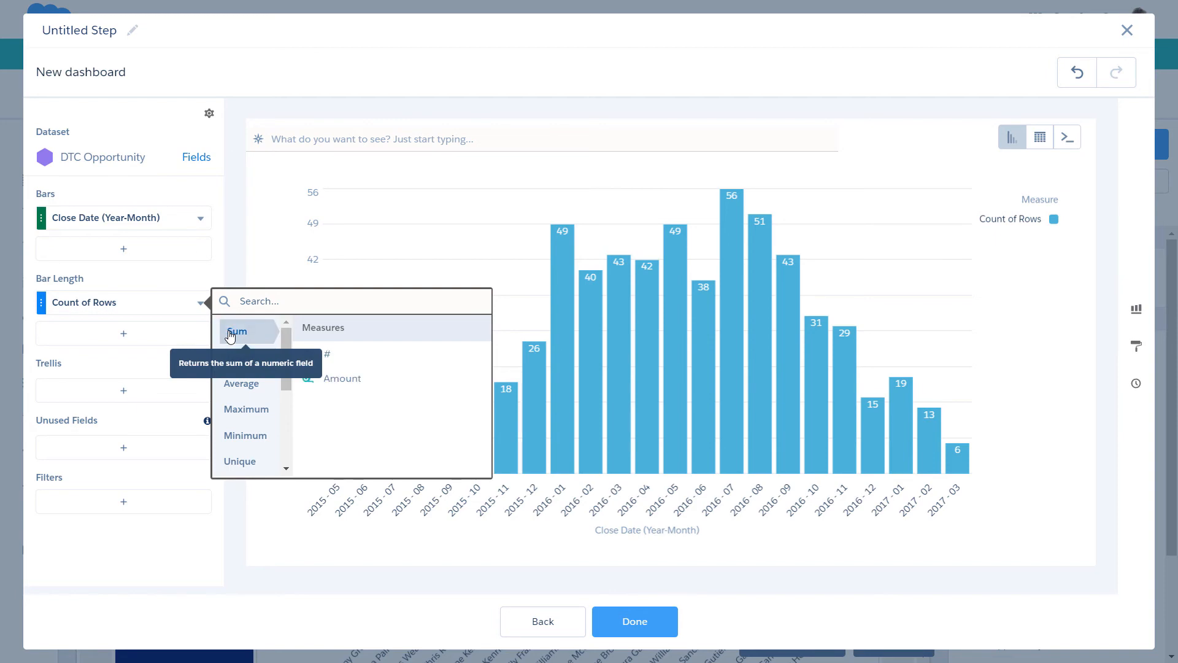
click(343, 378)
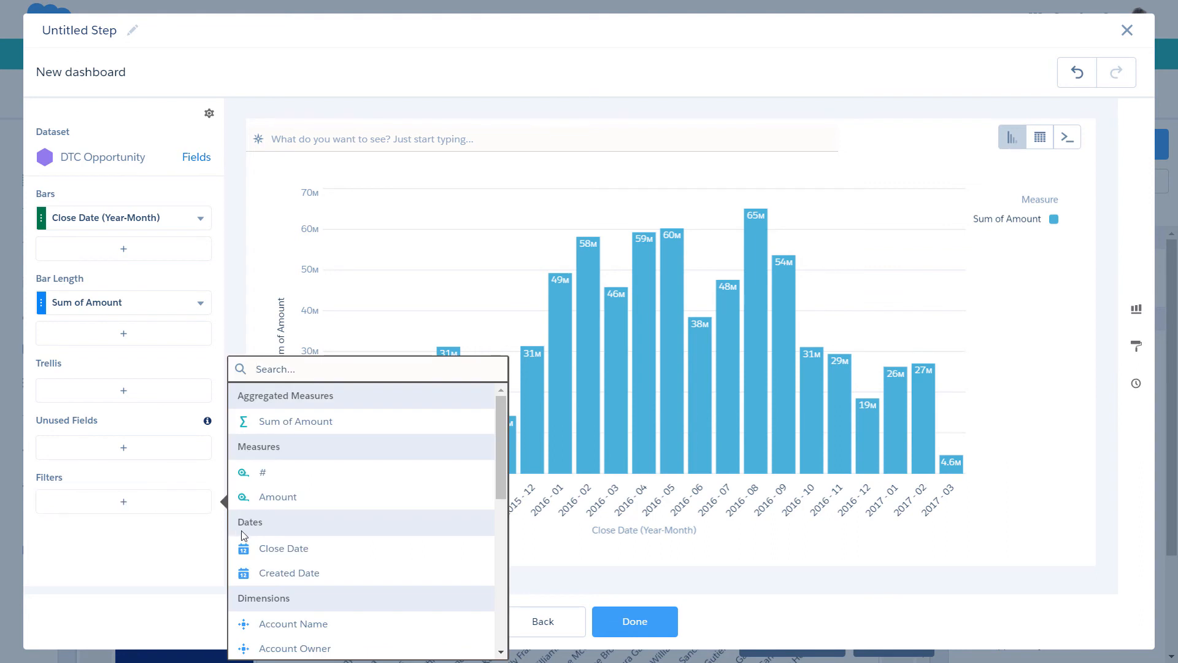
Filter Close Date from 1/1/2016 to 12/31/2016 and title the step 'Opp Amount by Year-Month'
click(283, 548)
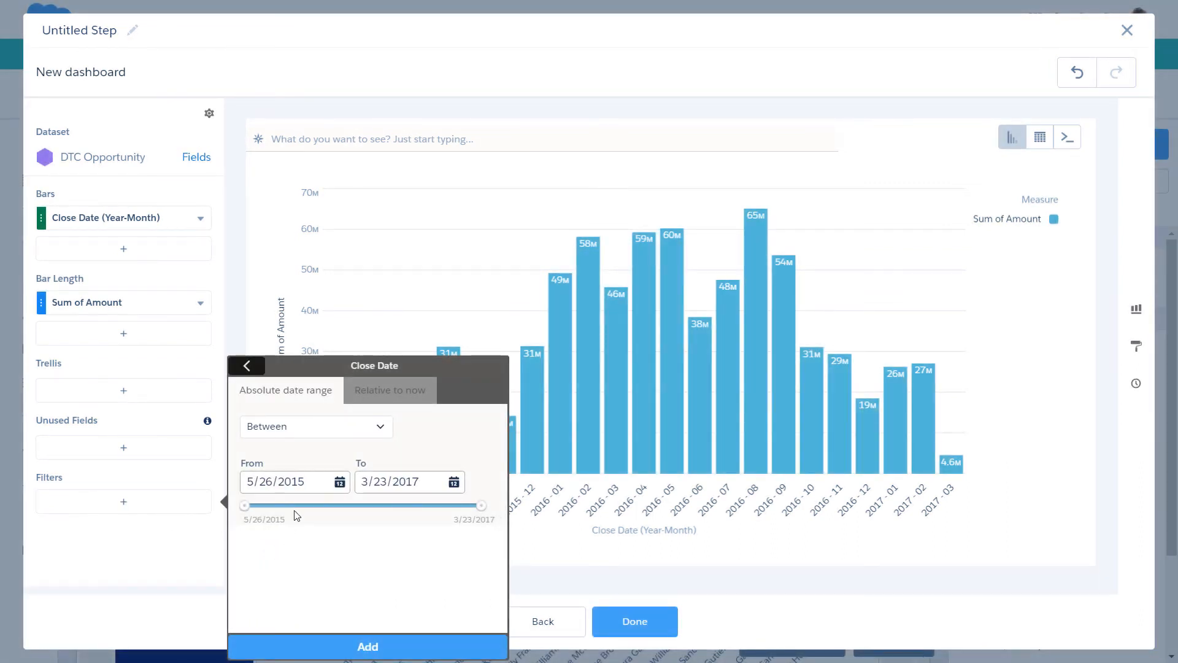
text(1/1/2016)
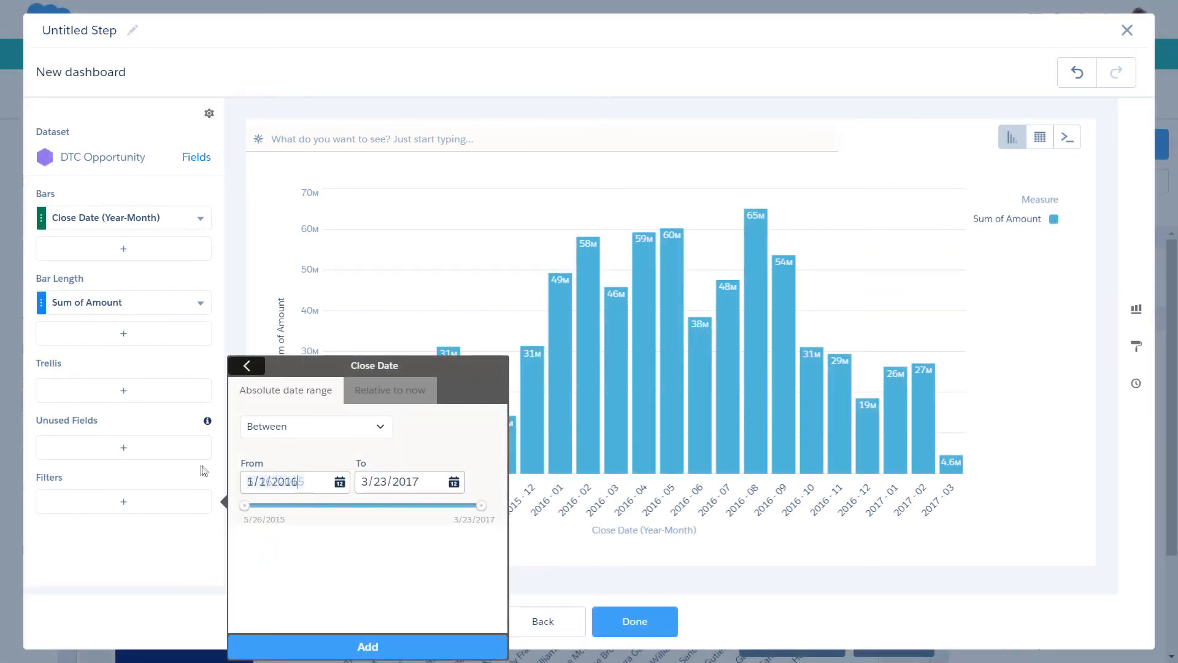
click(410, 481)
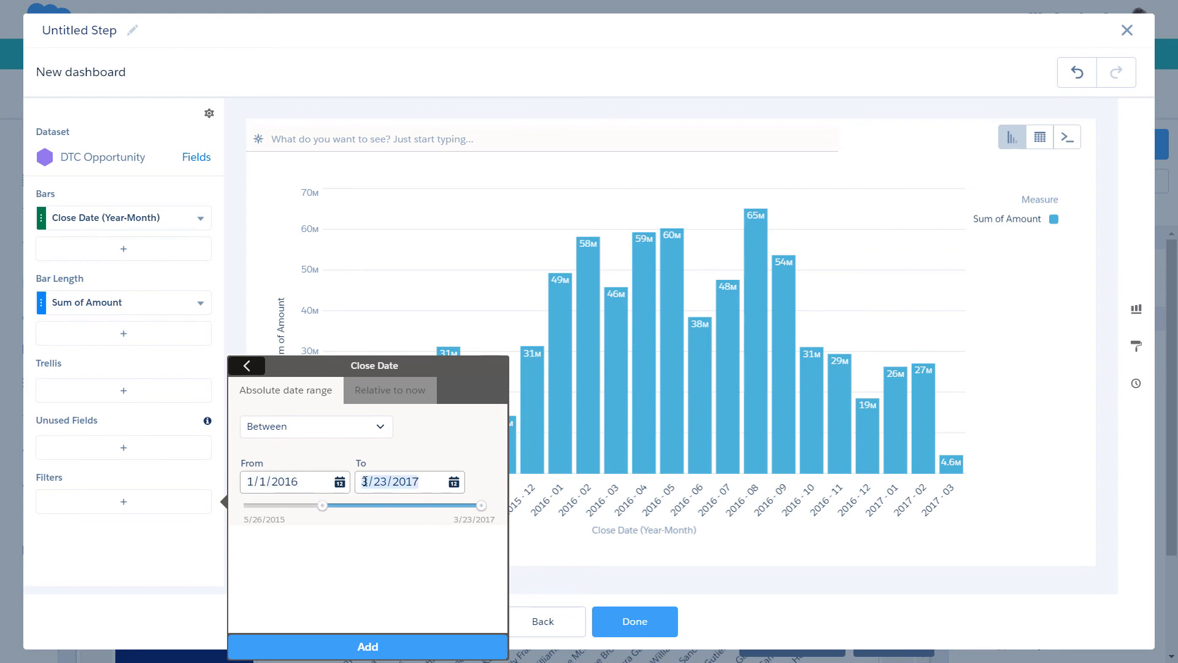
text(12/31/2016)
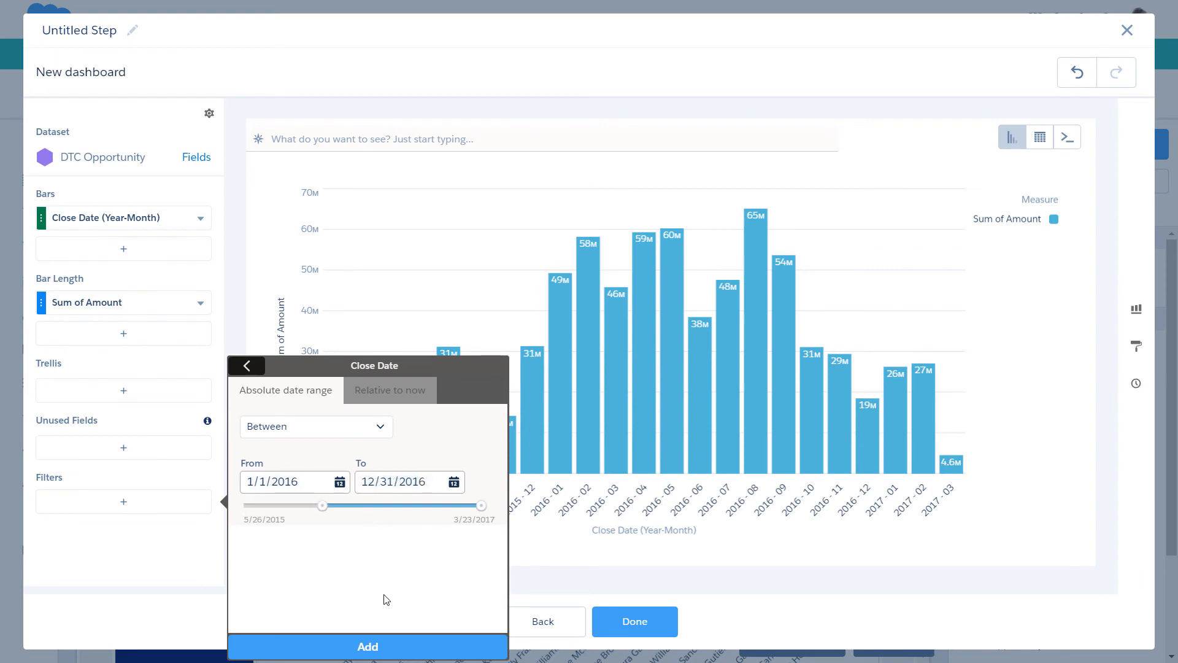
click(367, 647)
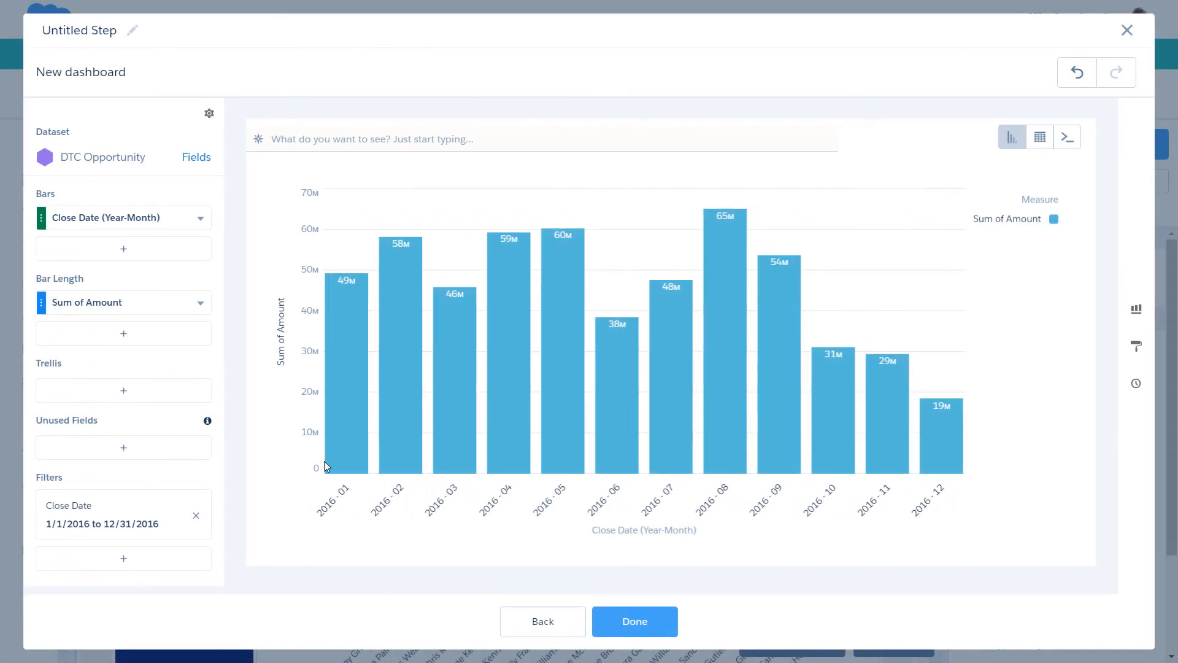
text(Opp Amount by Year-Month)
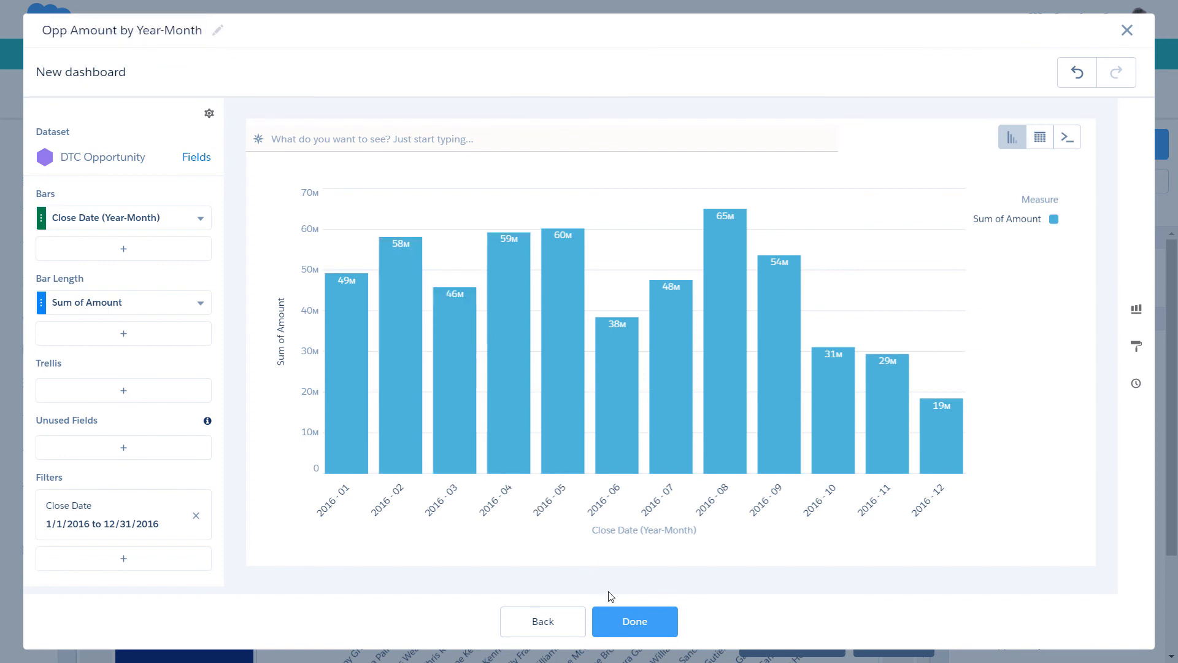
Finish the Opp Amount by Year-Month step so its chart lands on the dashboard
click(633, 621)
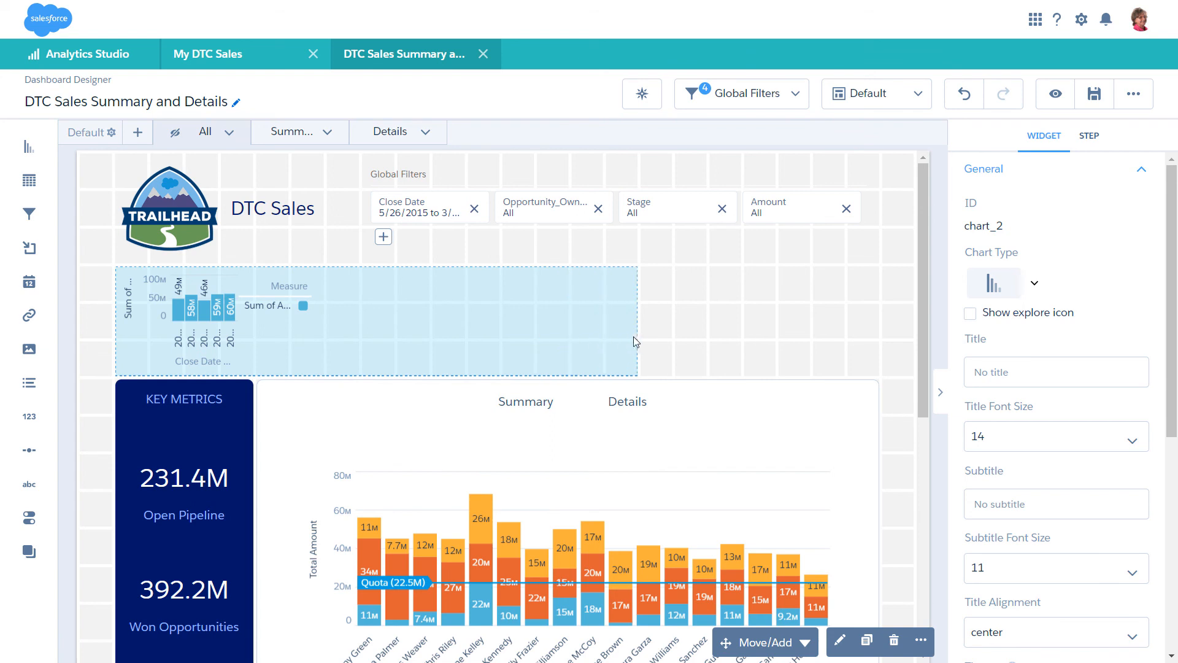
Stretch the new 2016 monthly amount widget wider so all twelve columns show
click(1089, 137)
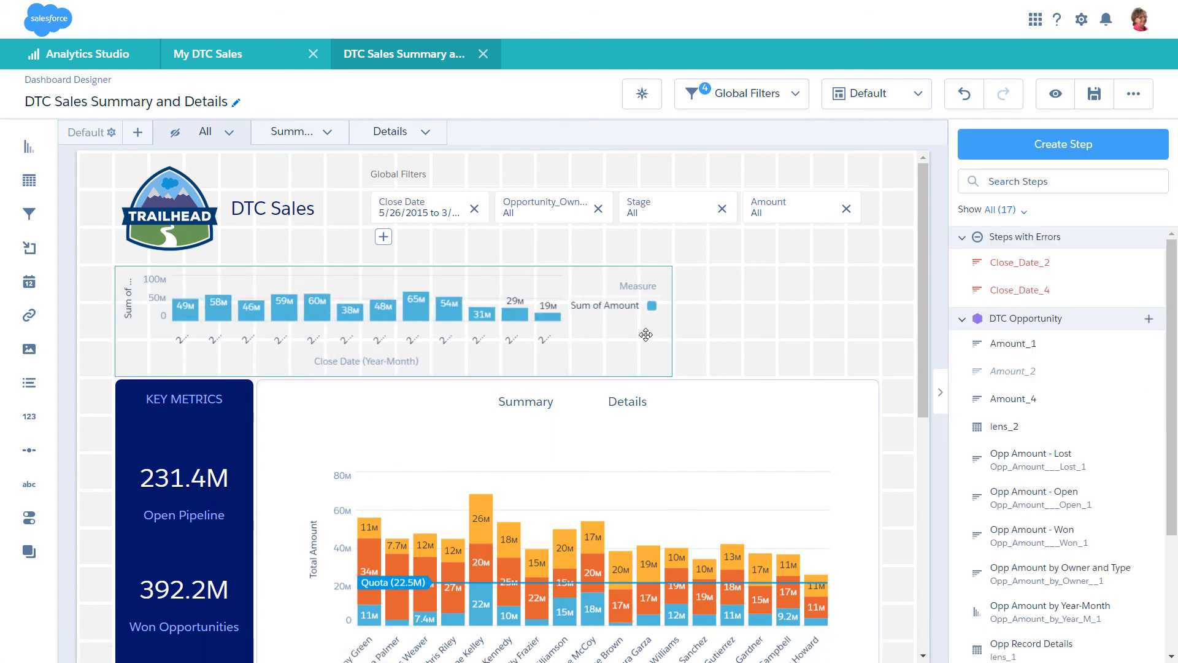
mouse_move(695, 335)
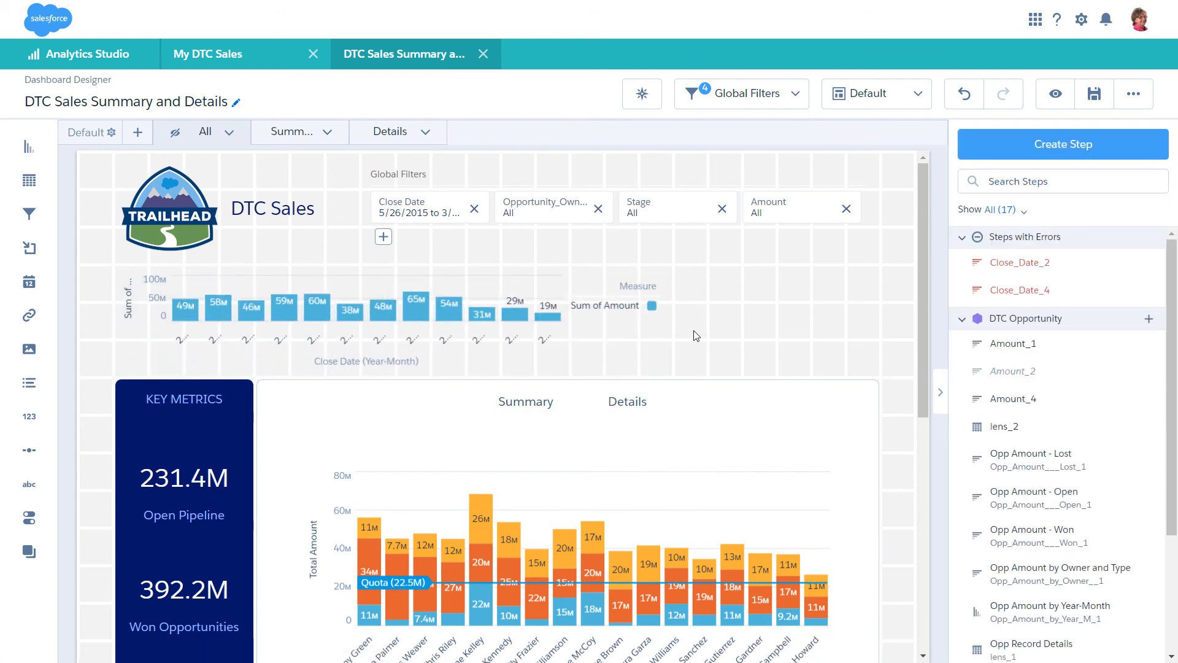